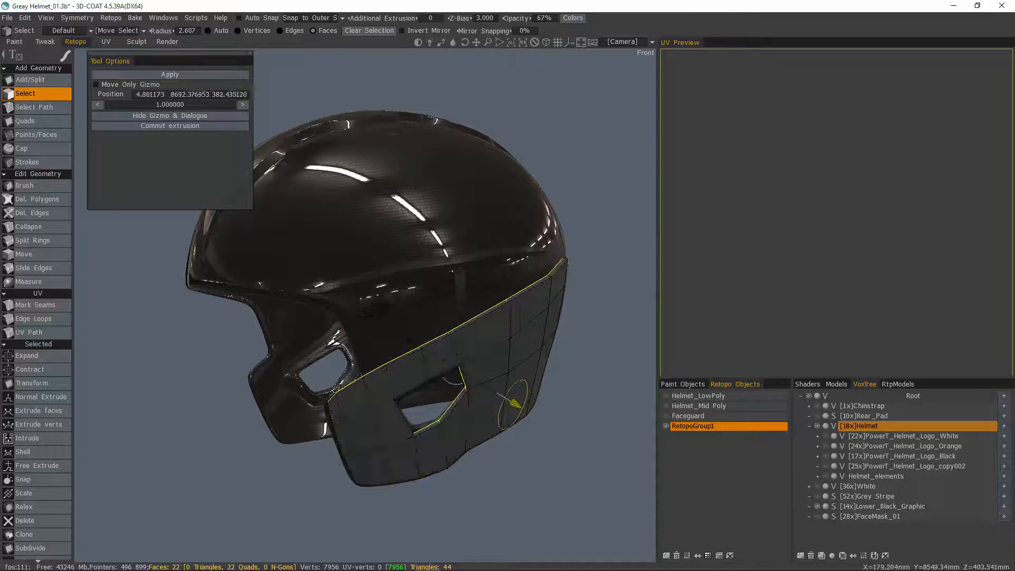
- Drag the Extrude gizmo arrow to push the rim retopology polygons inward into a new face band
drag(511, 402, 525, 411)
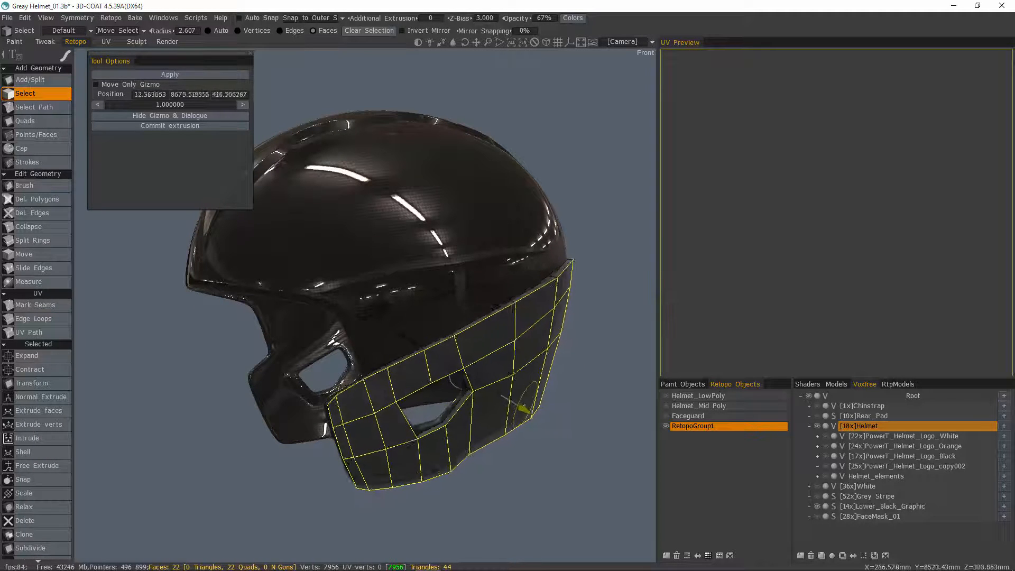